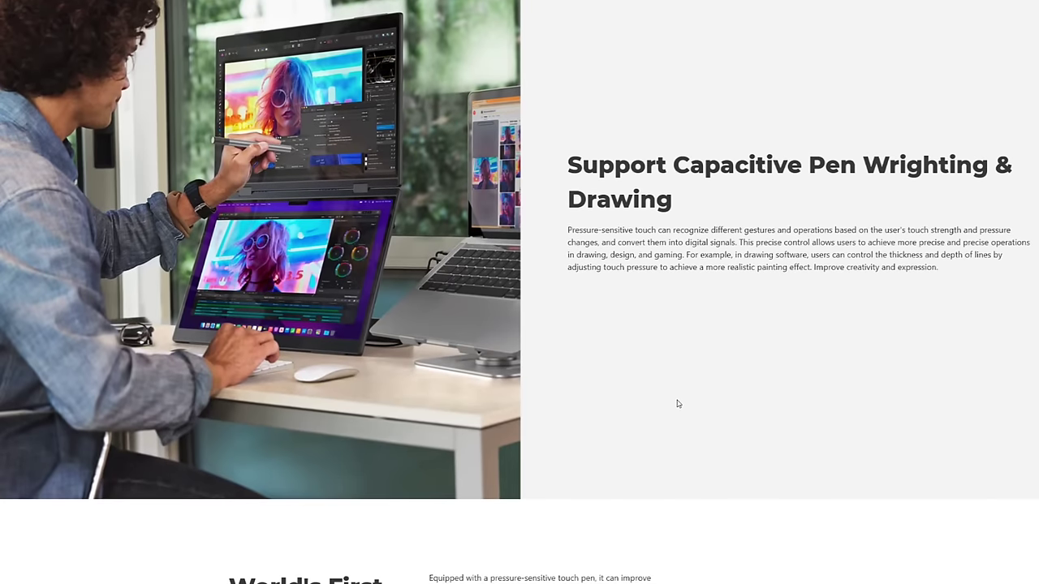
Scroll the Uperfect page down to the 'Support Capacitive Pen Wrighting & Drawing' section.
scroll("down", 3)
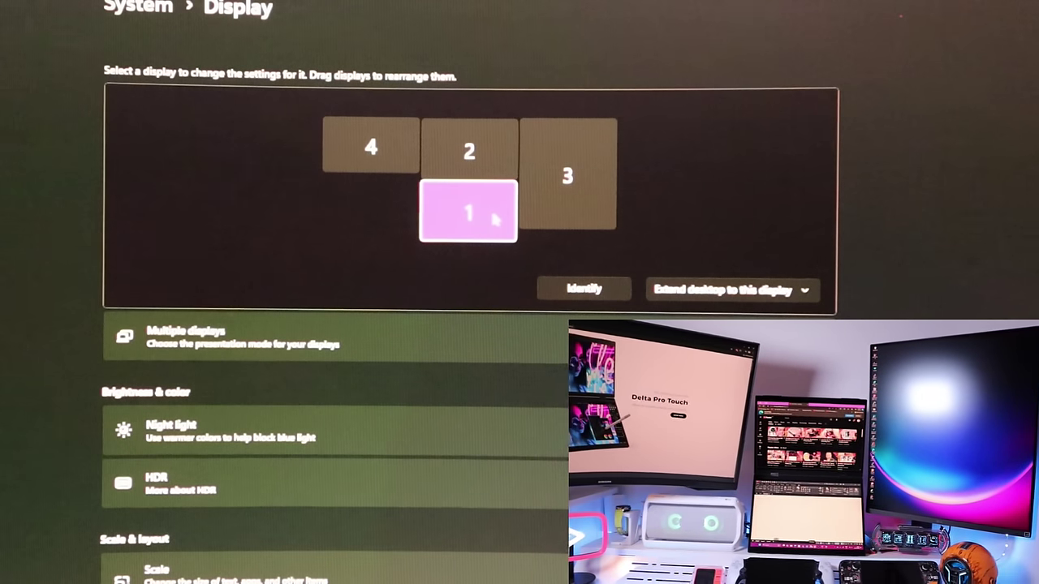
Select the box labelled 2 in the Windows display arrangement.
left_click(469, 153)
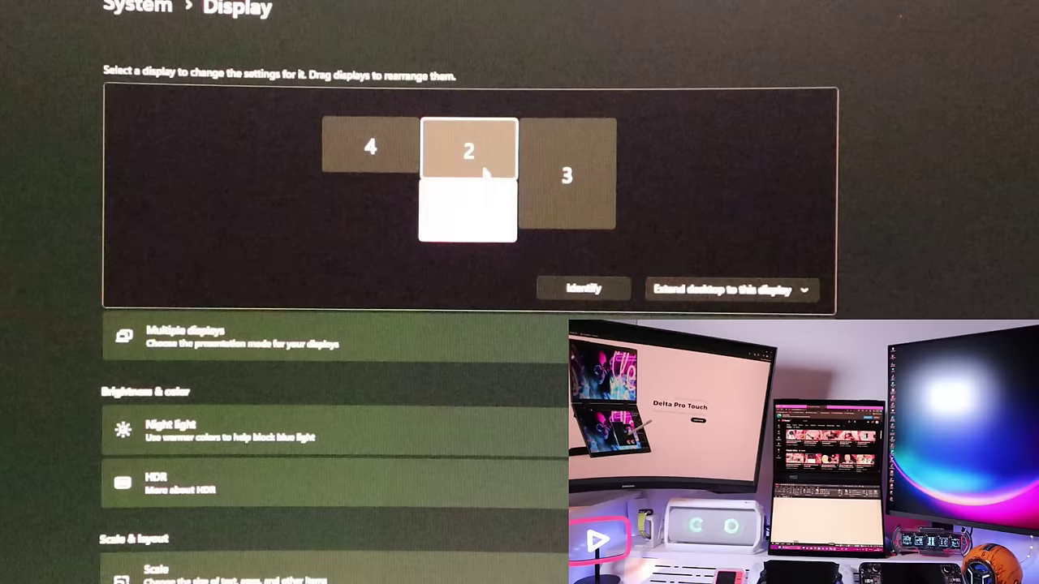